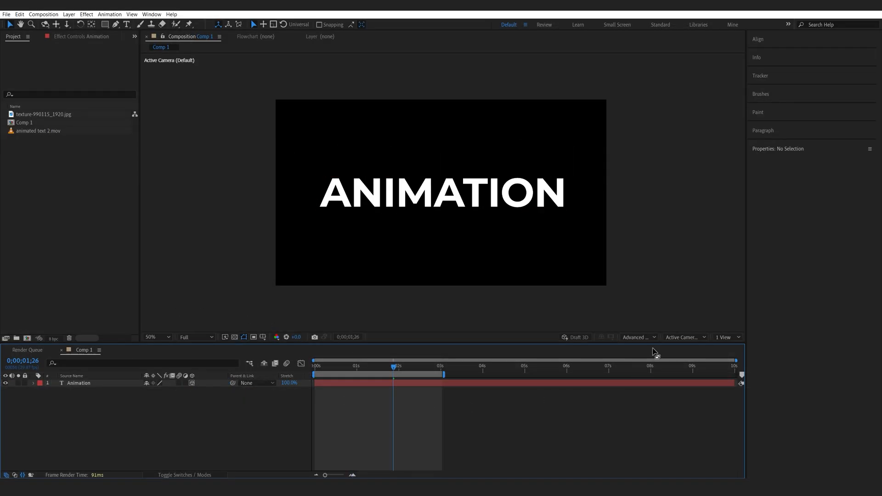
Switch the comp to a 3D renderer and give ANIMATION extrusion depth 150 with a Convex bevel.
click(638, 337)
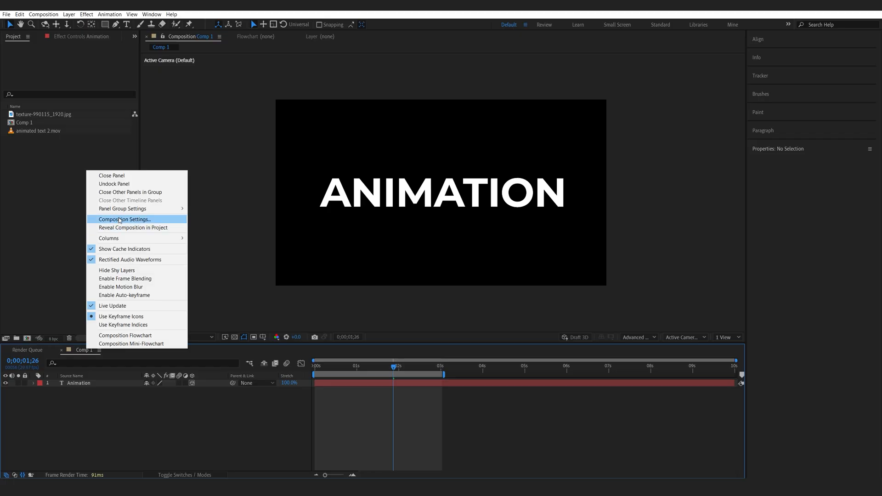
click(124, 219)
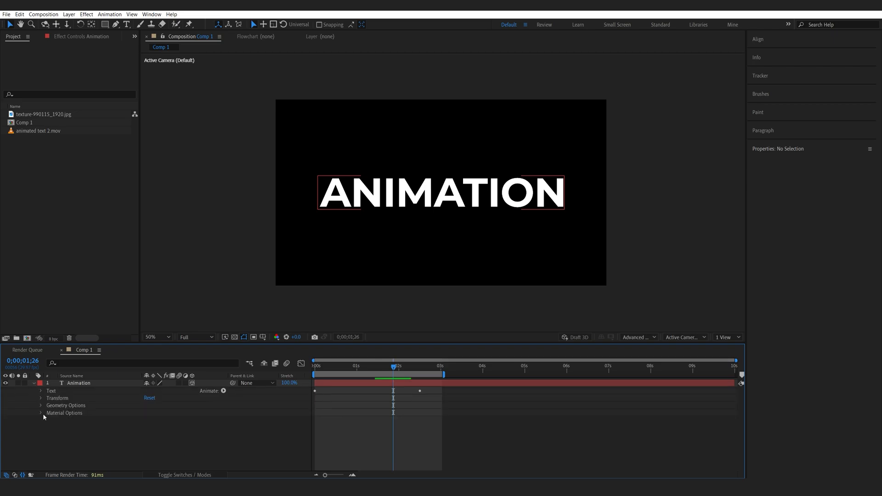
click(41, 405)
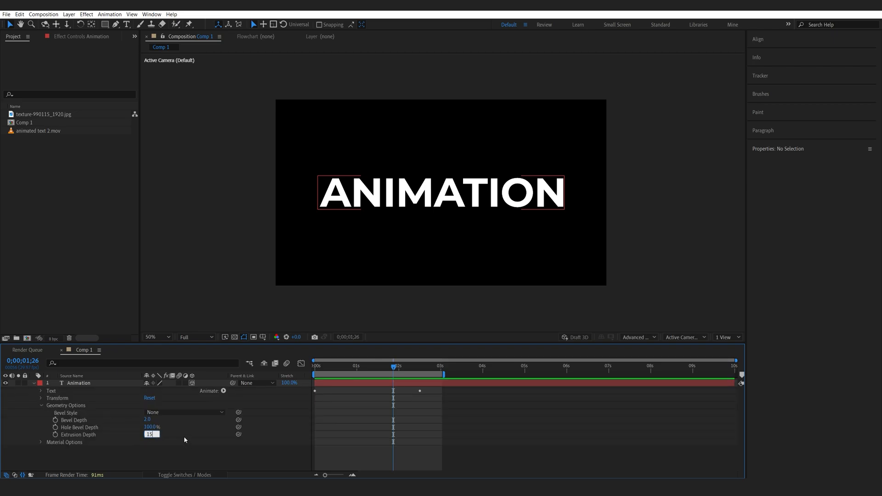
text(150)
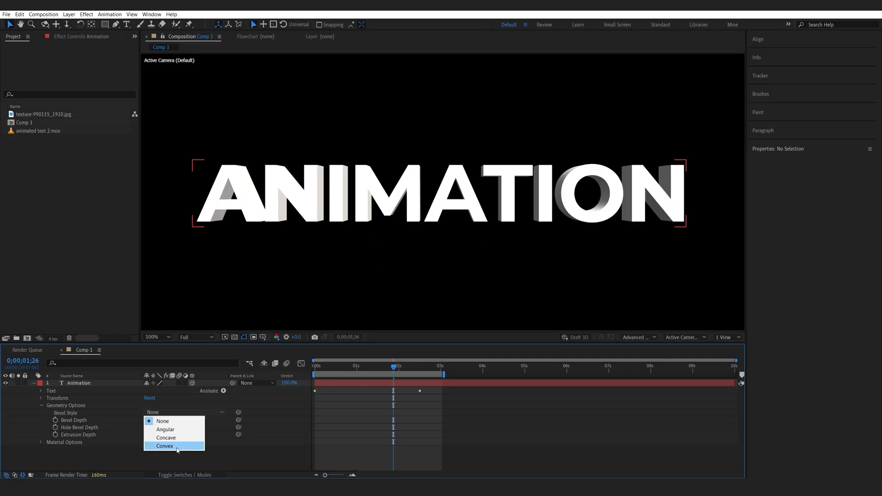
click(164, 445)
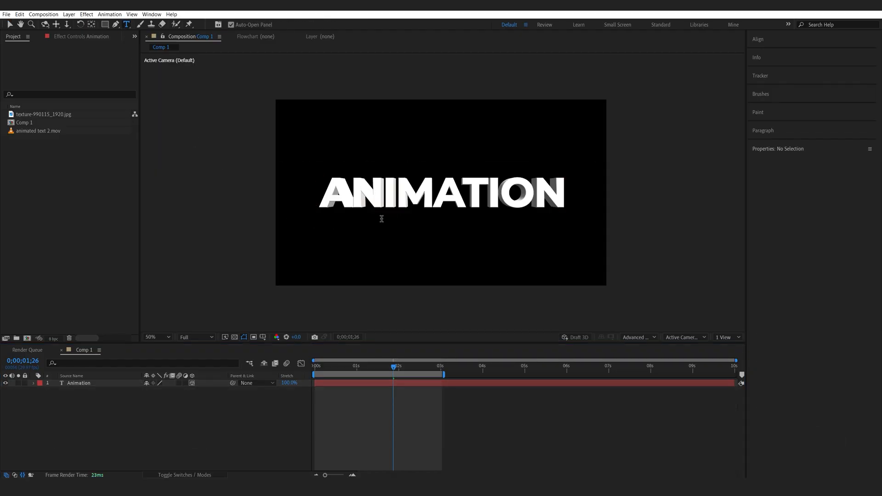
click(79, 383)
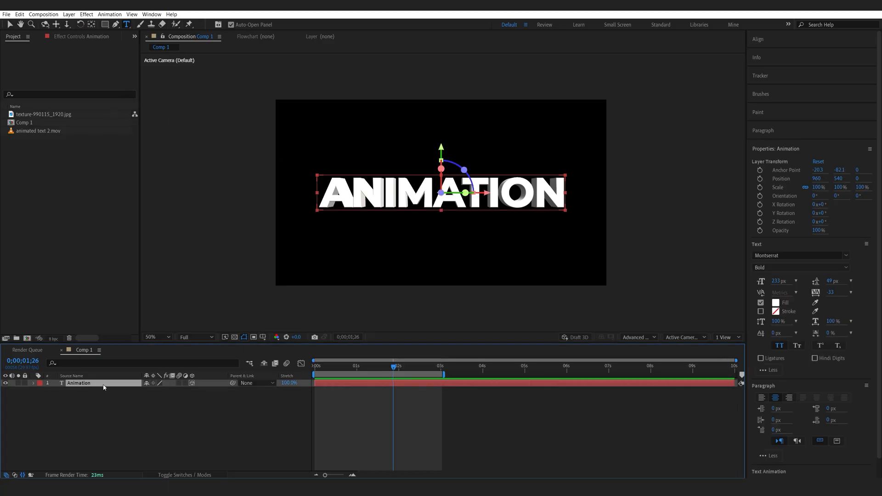
right_click(79, 383)
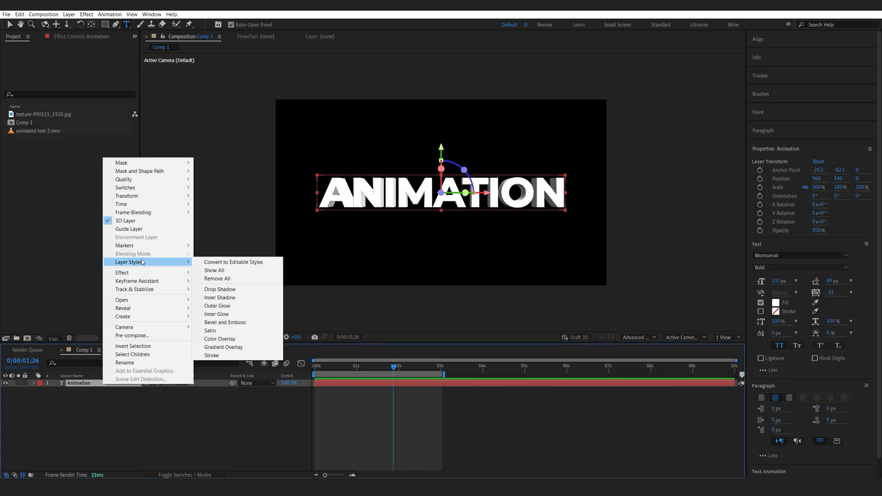
click(222, 347)
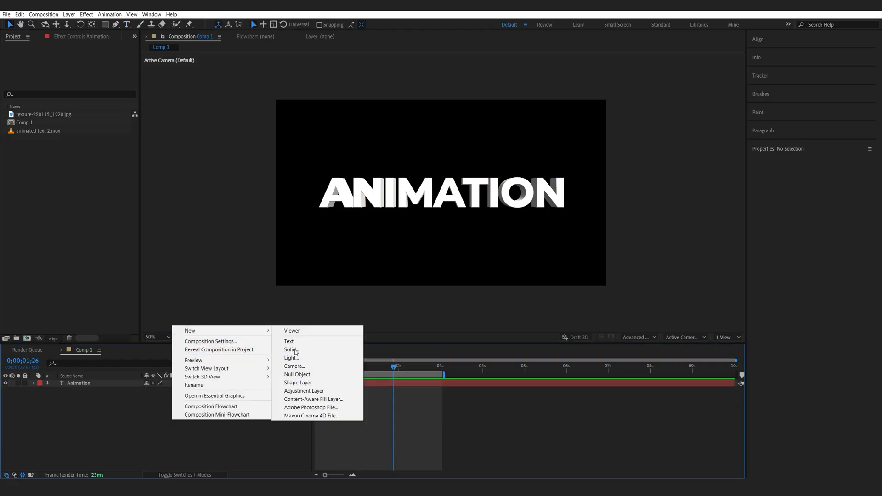
Create a Grad solid with a horizontal blue-to-red Gradient Ramp and precompose it as Grad.
click(291, 349)
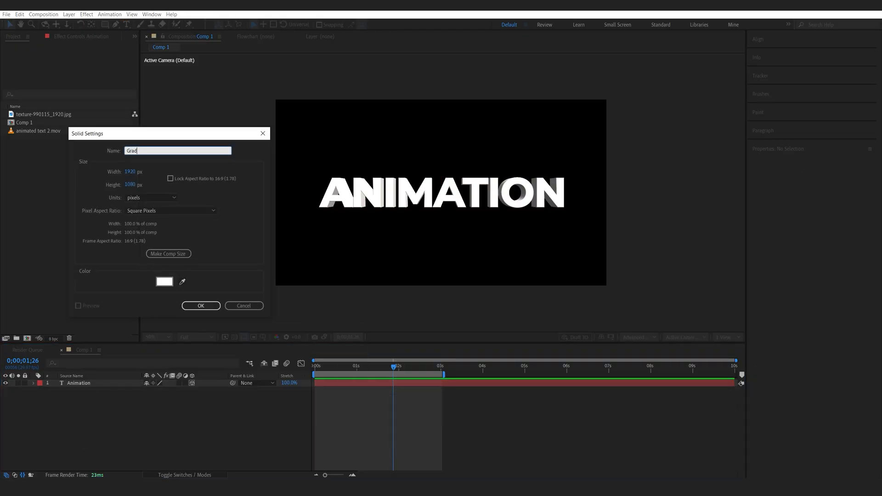
click(201, 305)
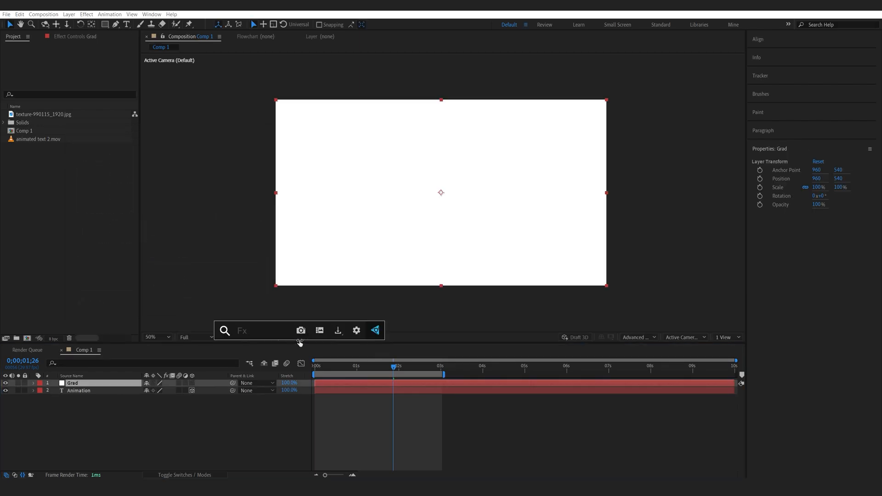
text(gra)
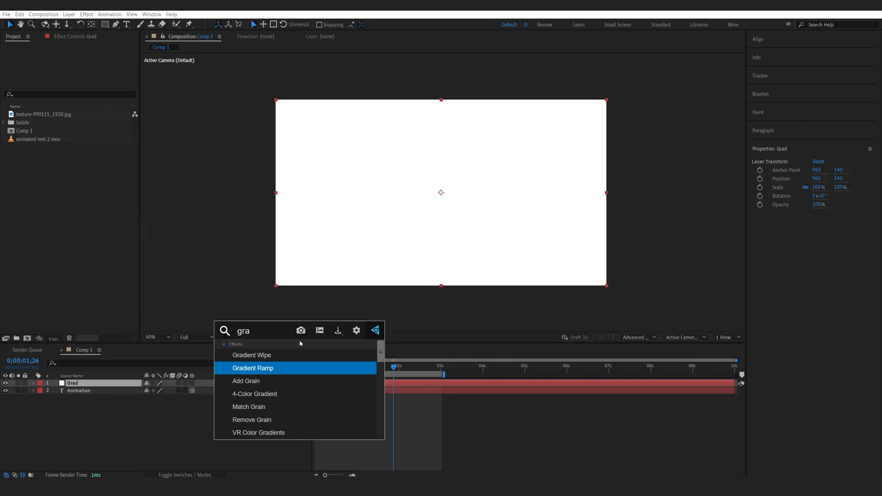
double_click(252, 367)
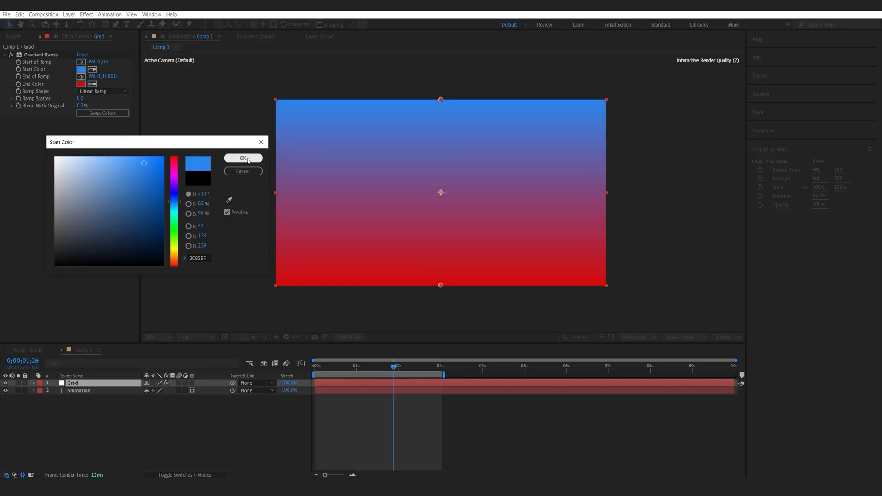
click(243, 158)
text(Grad)
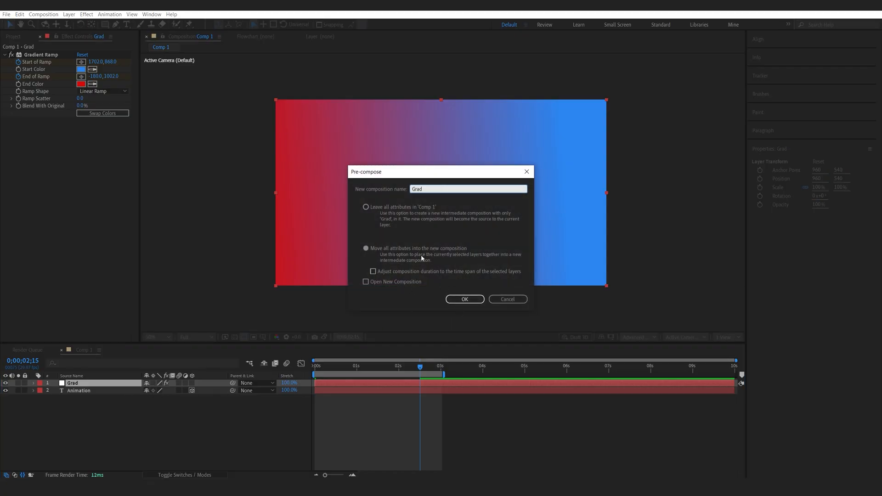
click(464, 298)
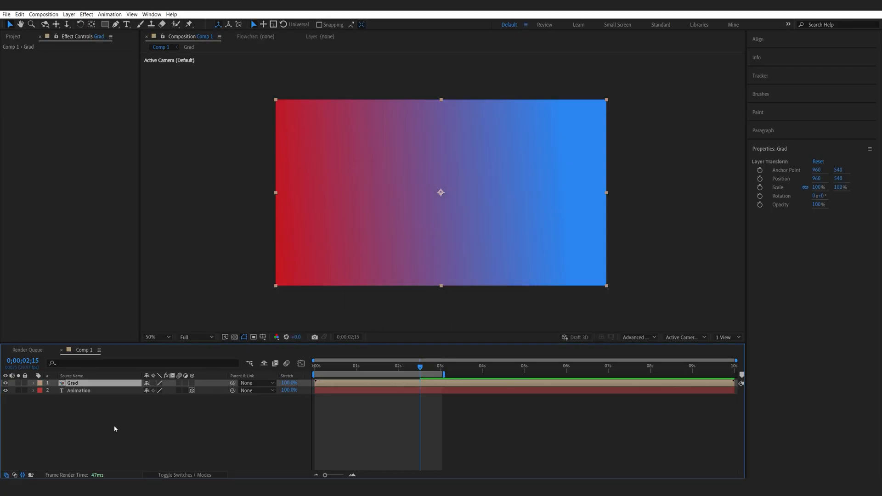
Hide Grad and add a keyframed camera to Comp 1.
click(6, 383)
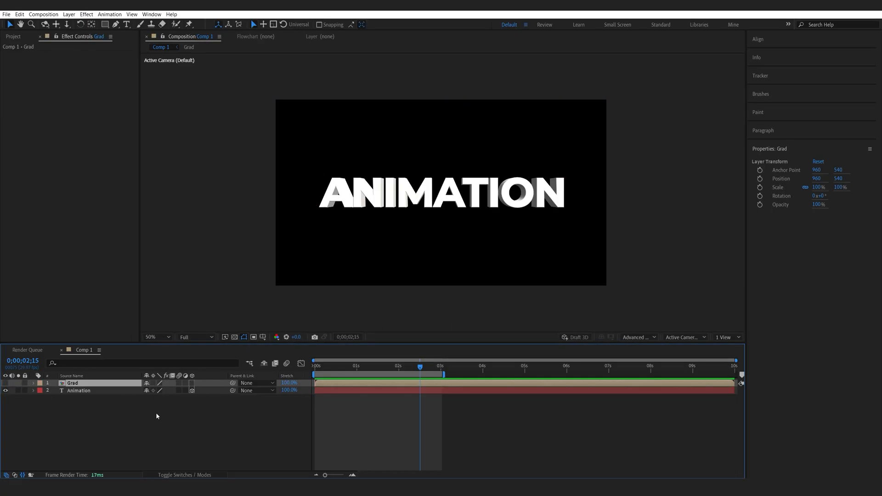
right_click(156, 416)
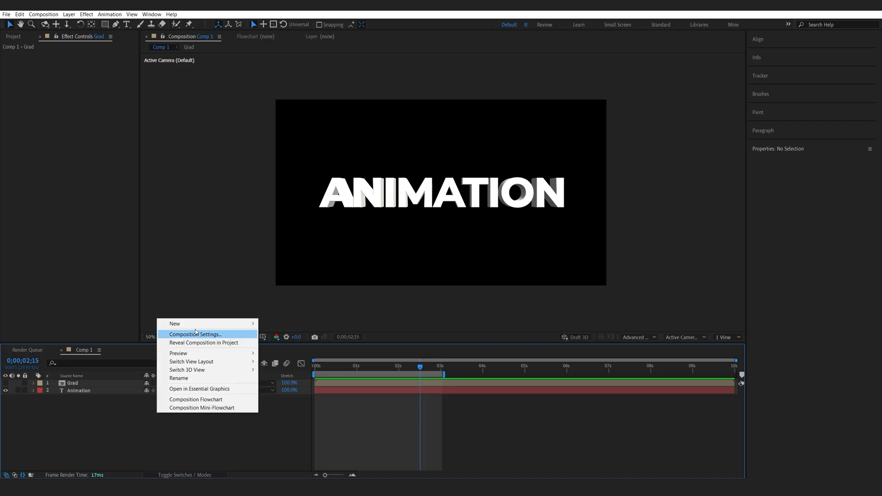
click(175, 324)
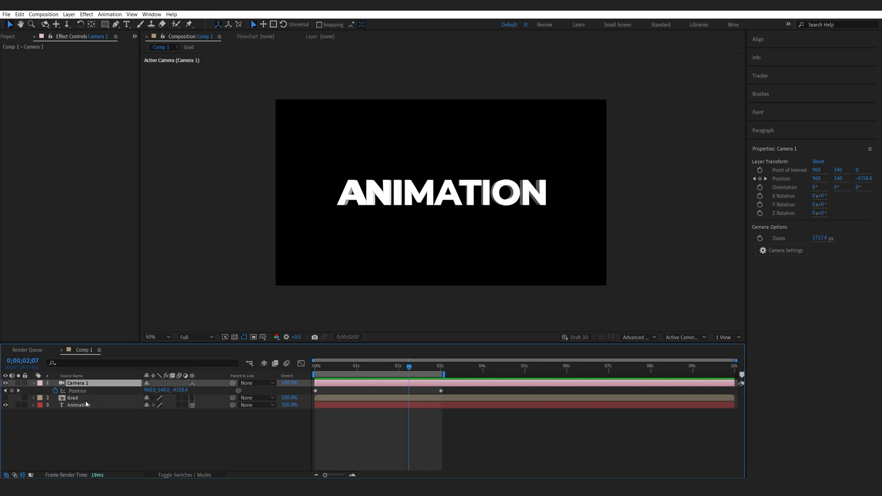
Copy the camera into the Grad comp and scale the gradient solid to 124%.
click(188, 47)
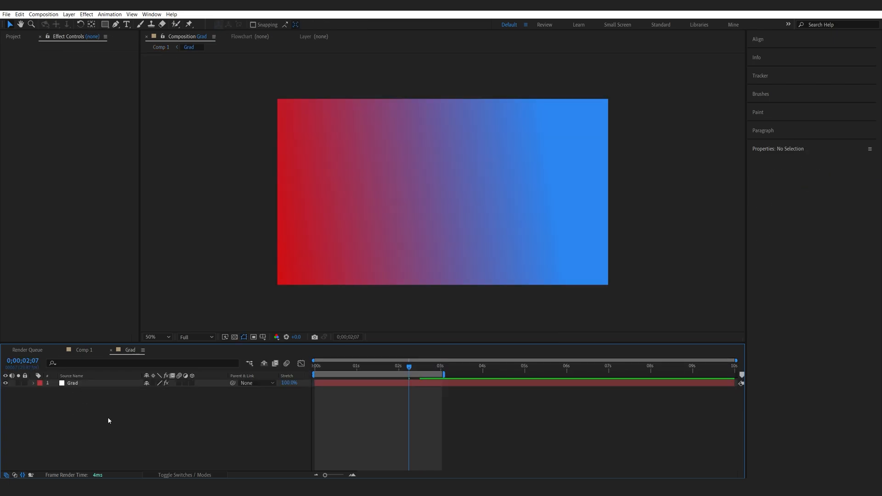
click(69, 13)
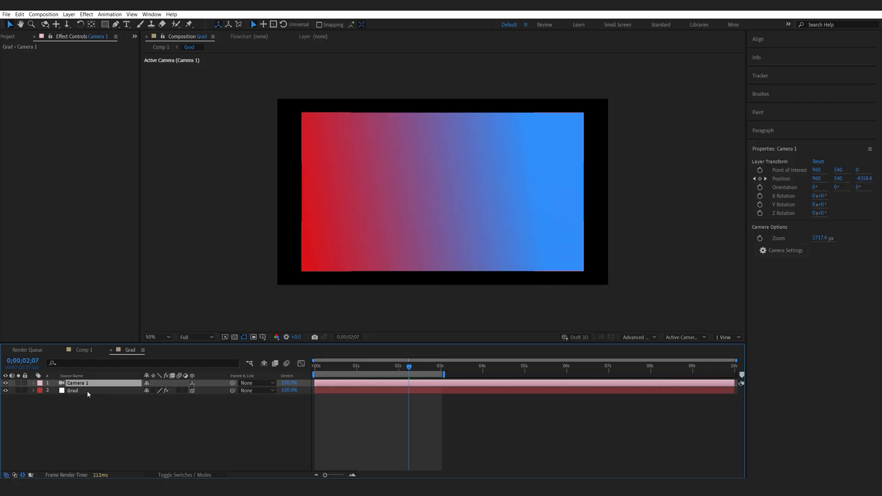
click(72, 391)
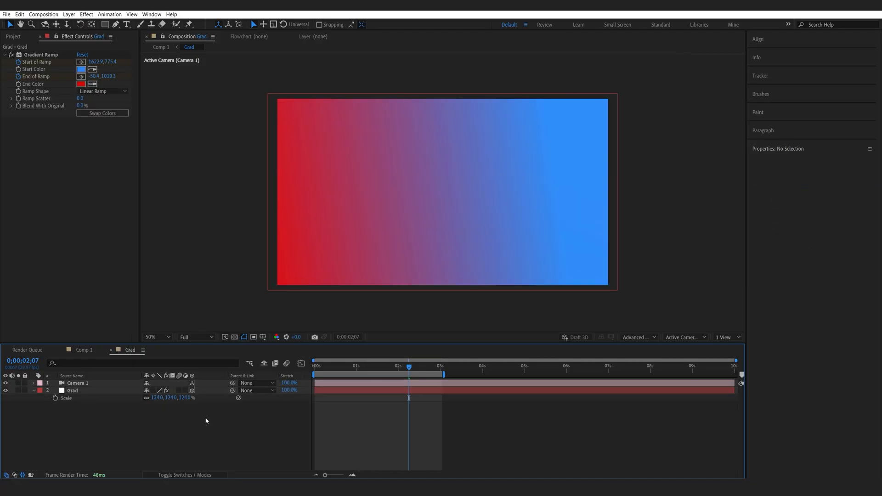
click(84, 350)
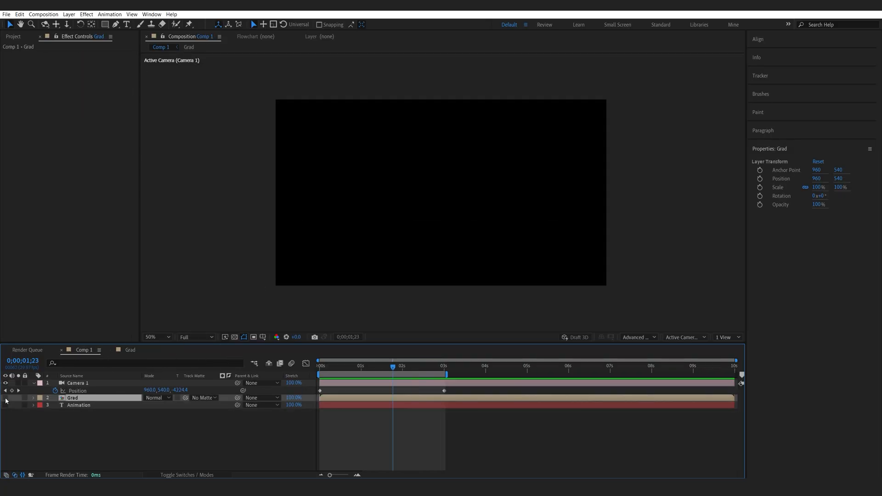
Show Grad again and track-matte it to the Animation layer, viewing at 100%.
click(6, 398)
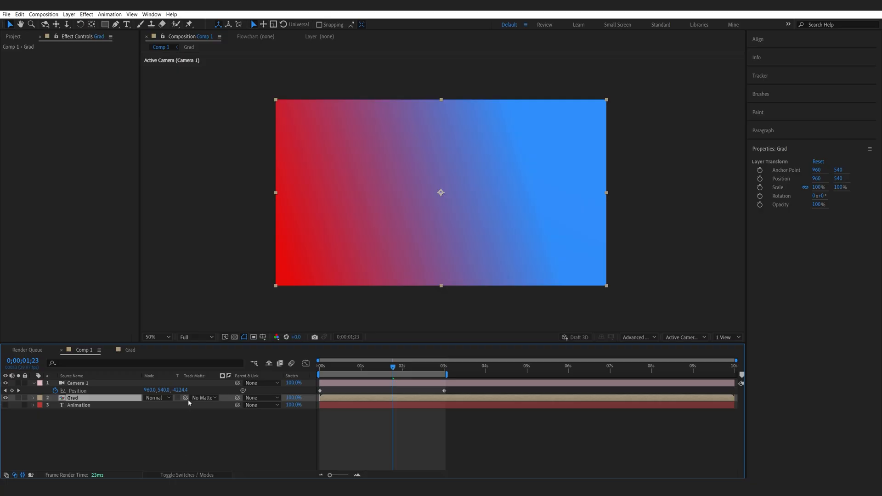
double_click(77, 405)
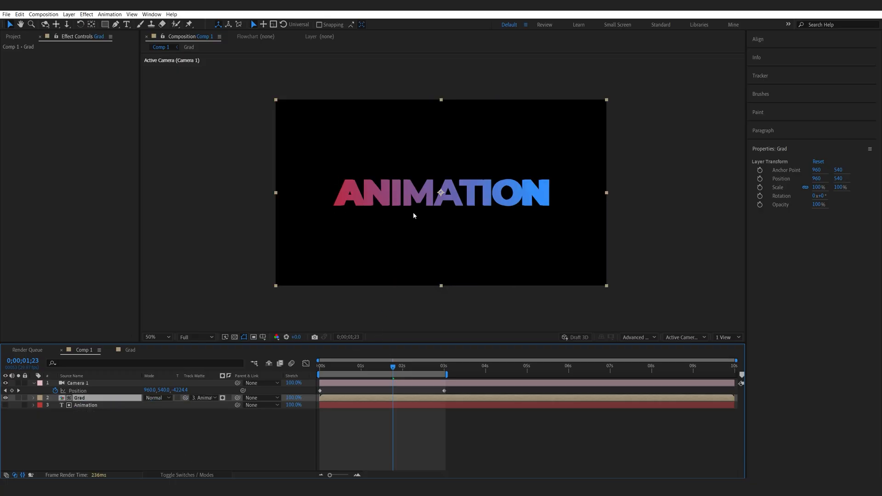
click(150, 337)
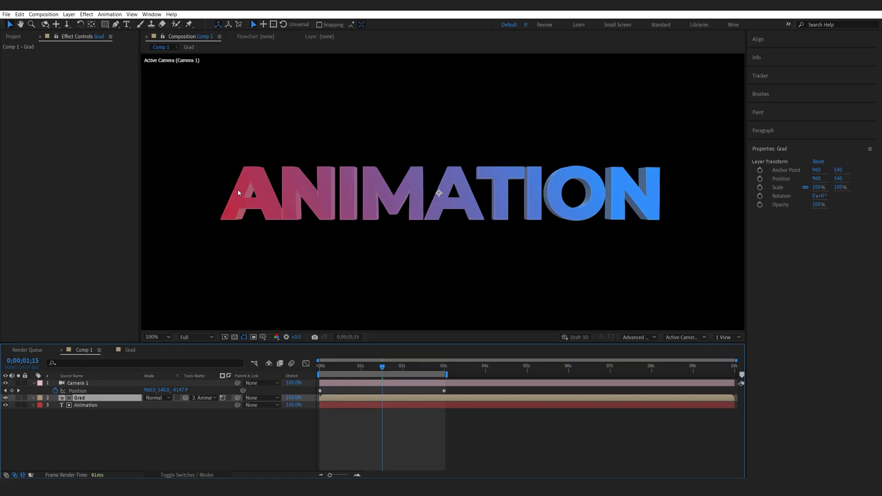
mouse_move(337, 194)
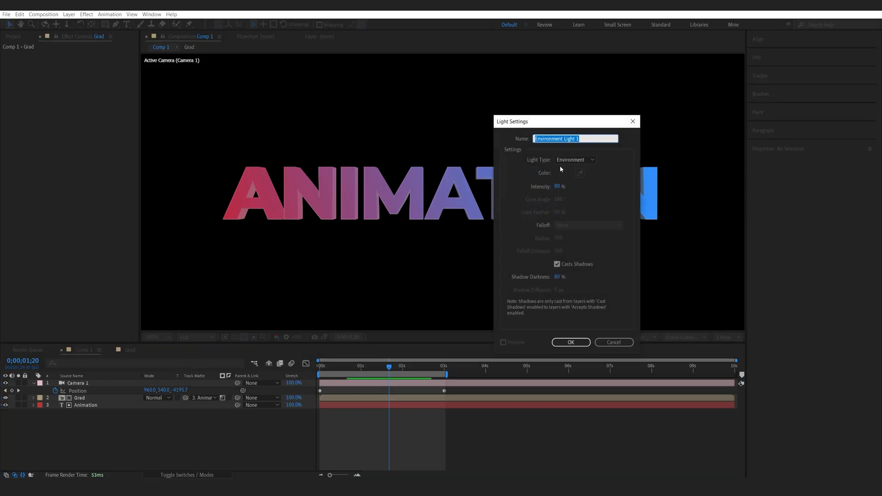
mouse_move(583, 274)
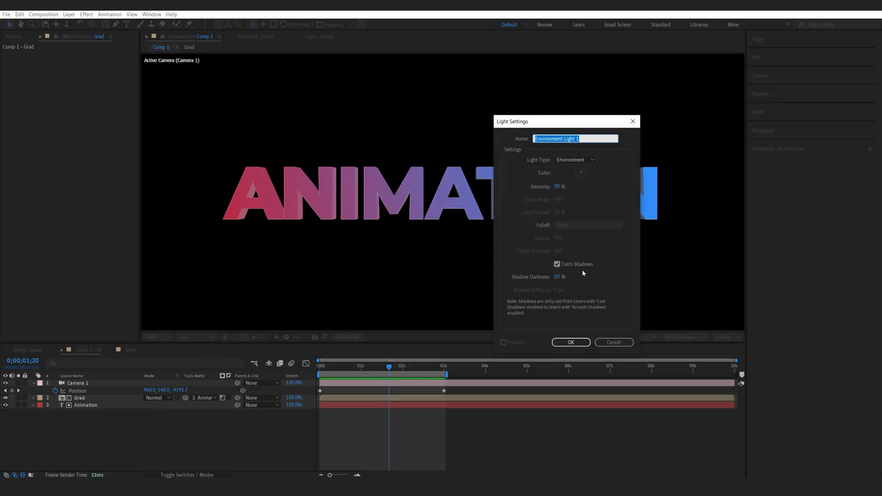
Add a shadow-casting Environment light at 80% to Comp 1.
click(570, 341)
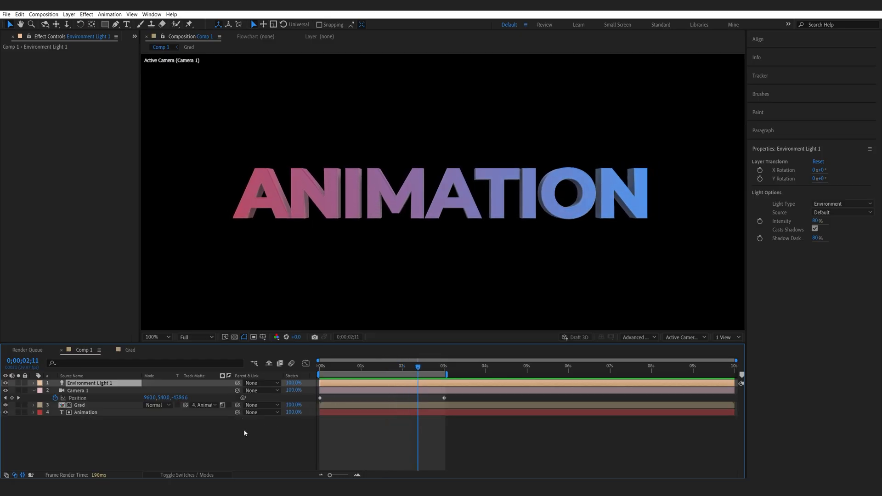
Scale up the texture and Grad layers in the Grad comp, then return to Comp 1.
click(84, 412)
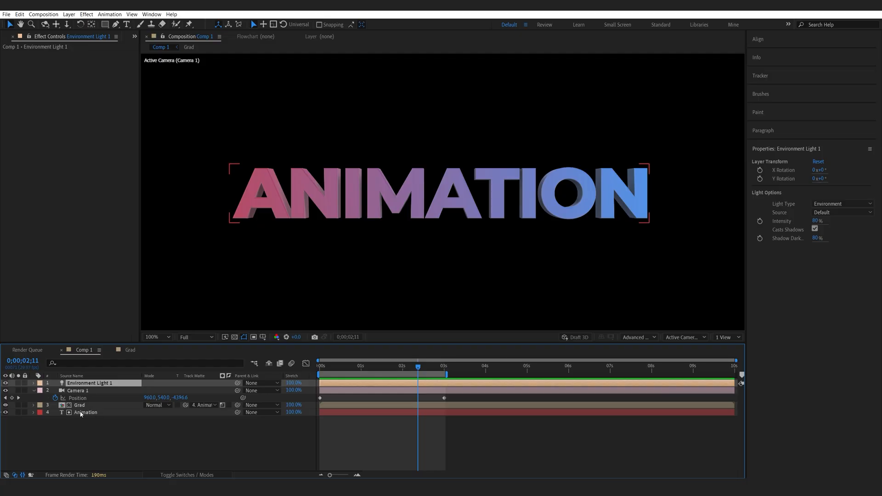
click(128, 348)
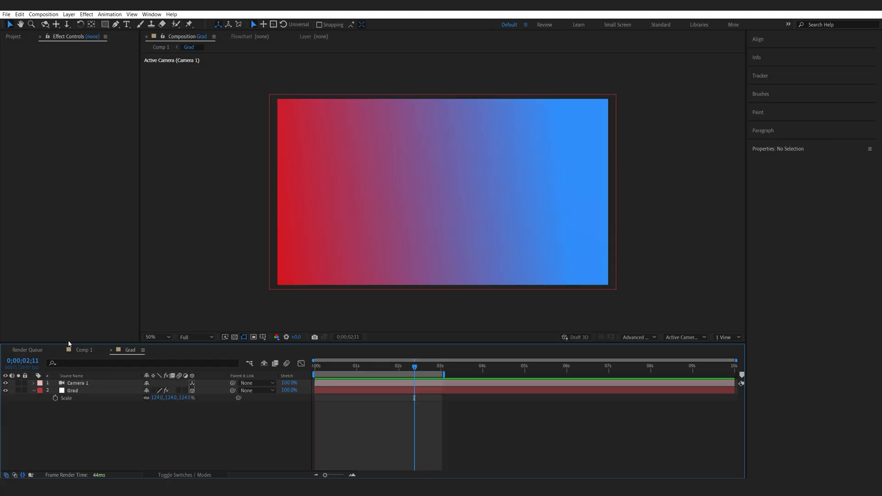
click(13, 37)
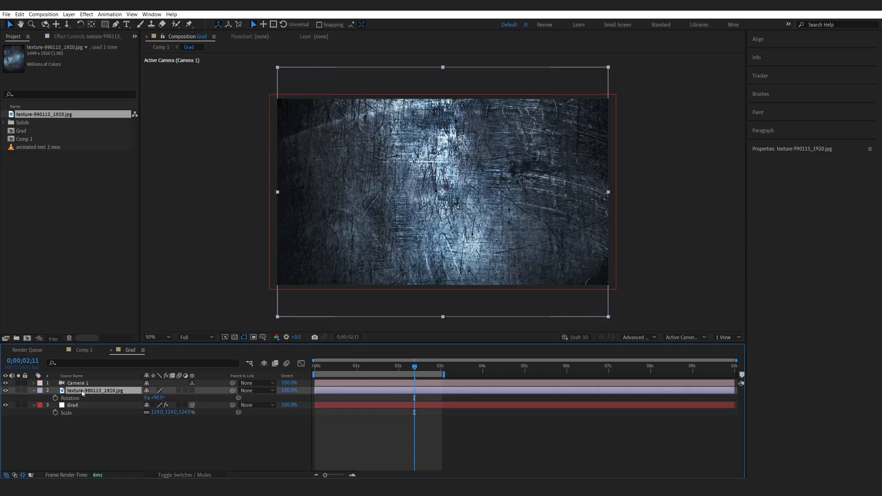
click(192, 390)
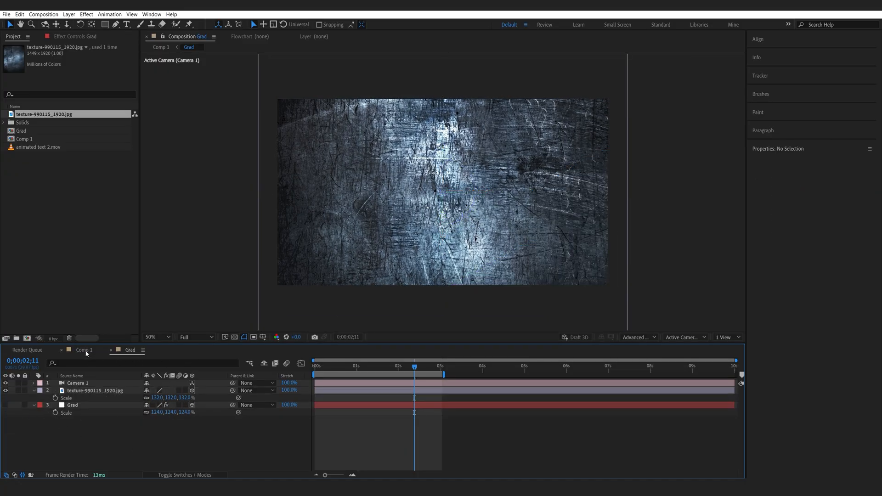
click(84, 349)
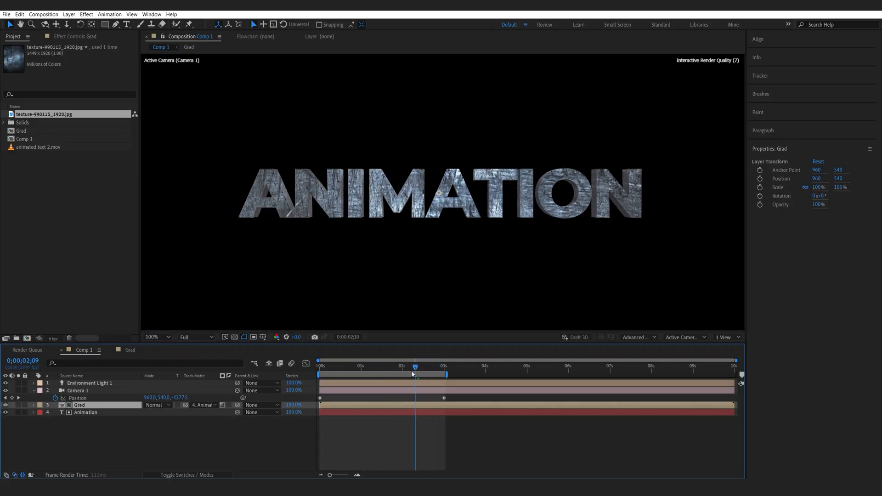
Keyframe Camera 1's position at 2;09 for an angled view of the text.
click(410, 373)
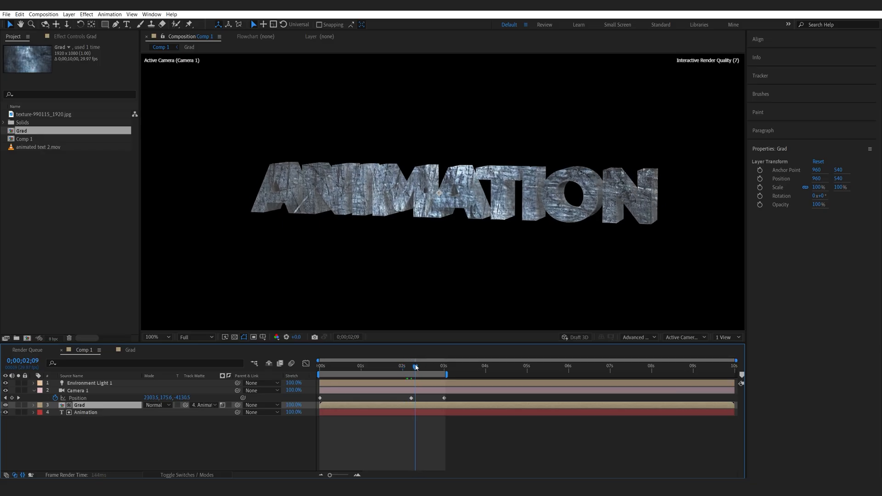
Restore the camera's front view and review the Animation layer's geometry options.
click(77, 391)
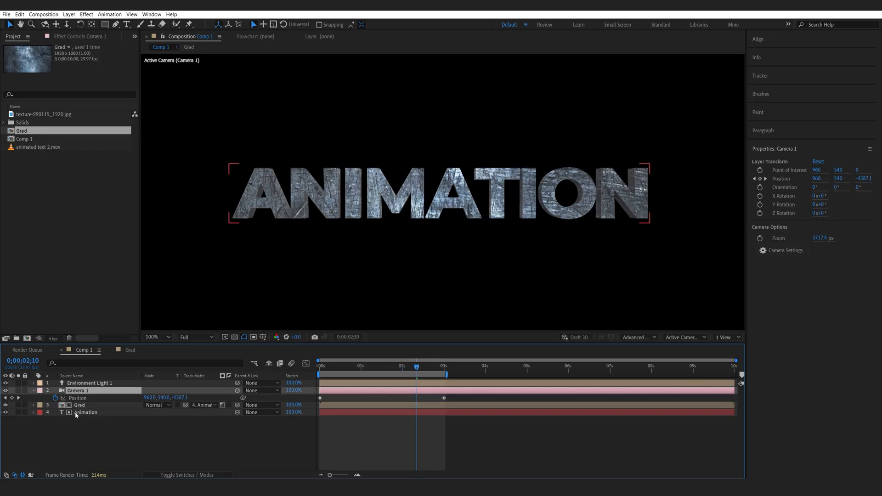
click(86, 412)
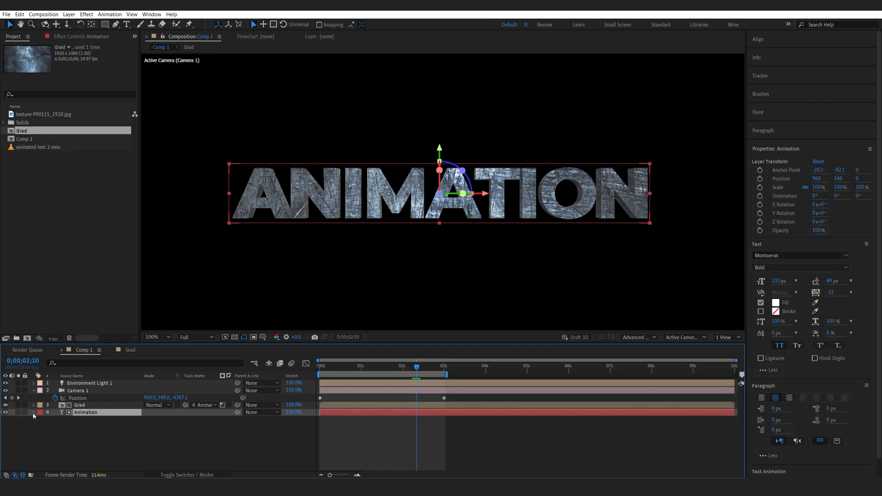
click(33, 413)
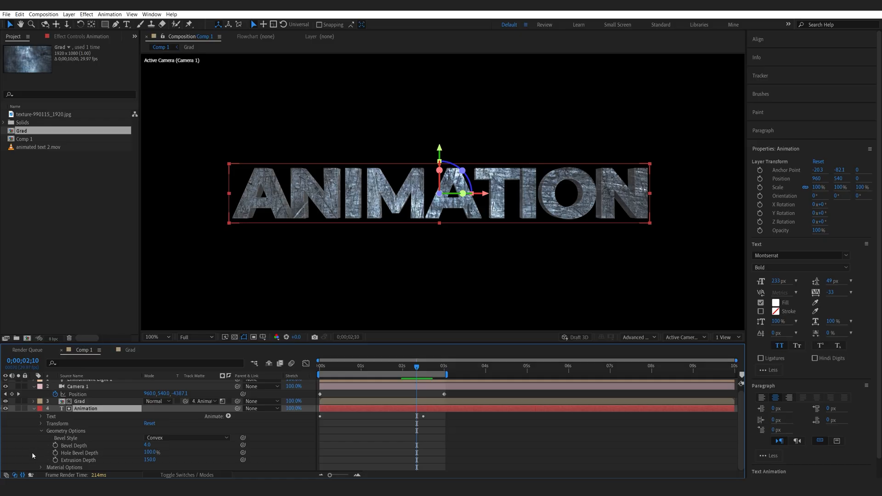
scroll(down, 3)
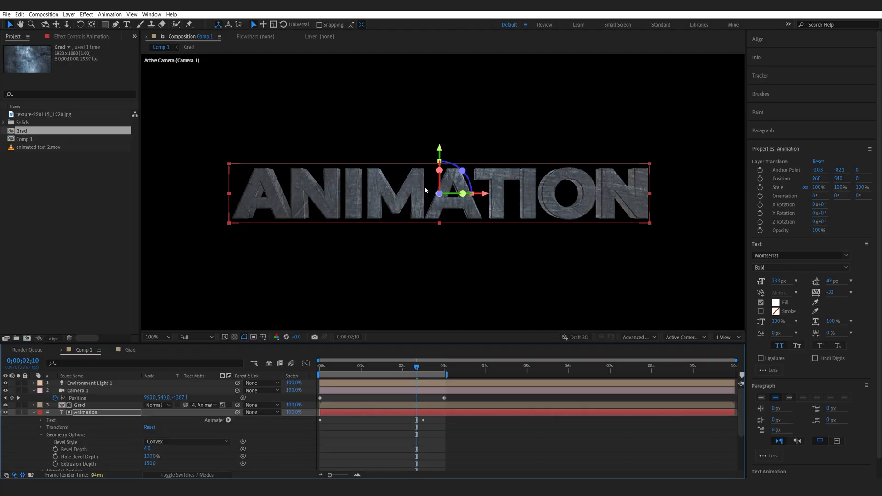
click(33, 412)
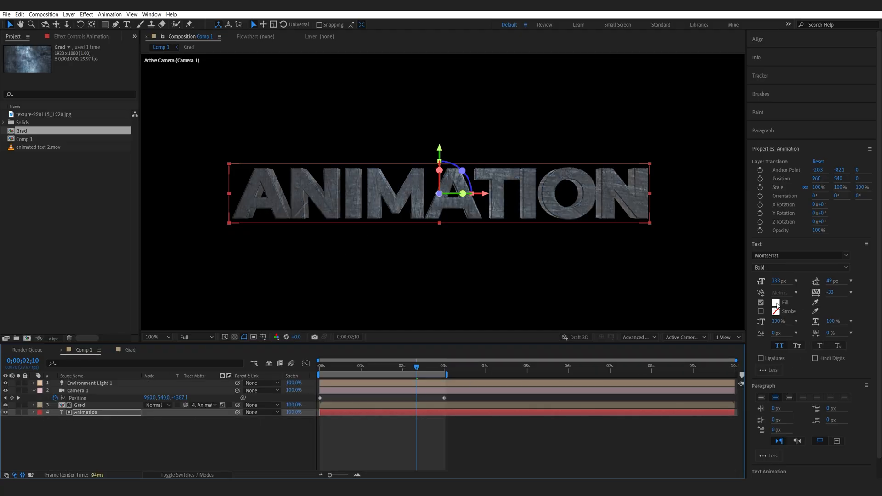
Set the ANIMATION text fill to light grey #BFBFBF.
click(772, 303)
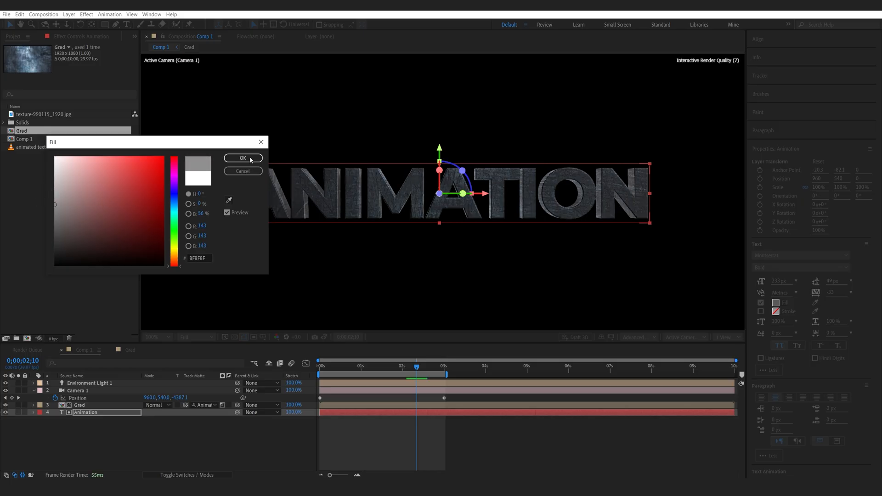
click(243, 157)
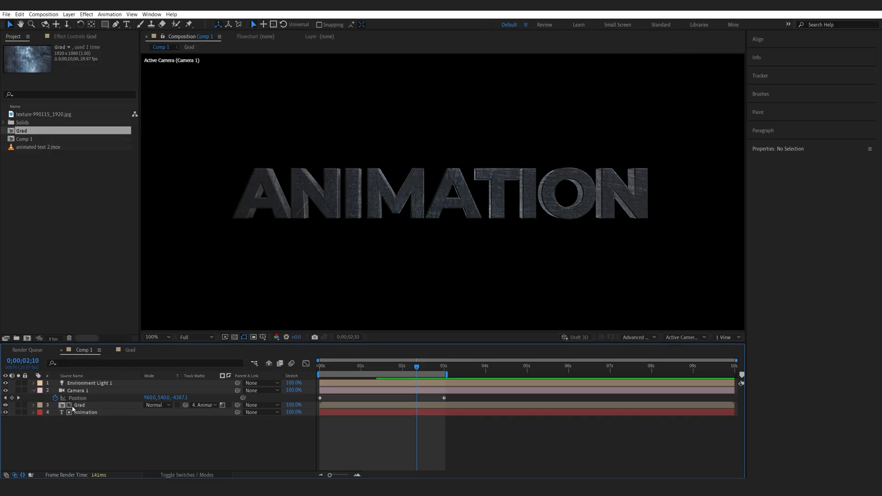
Set the Grad texture layer's blend mode to Screen.
click(79, 405)
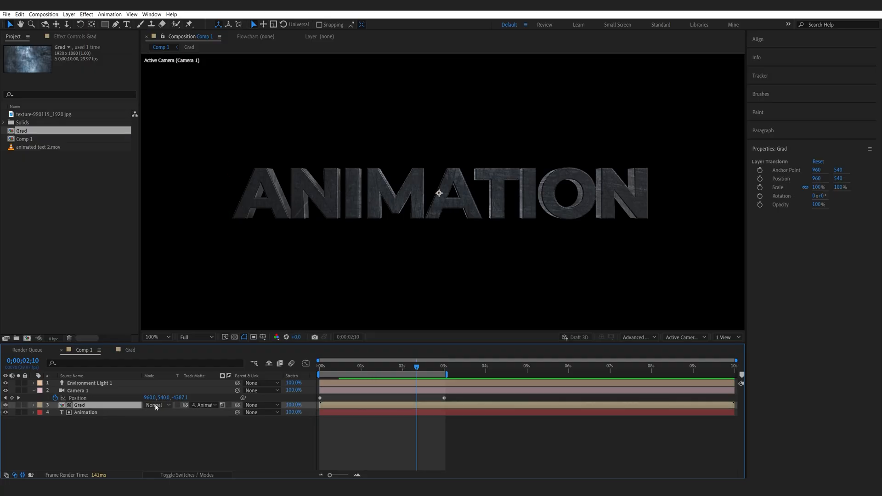
click(79, 405)
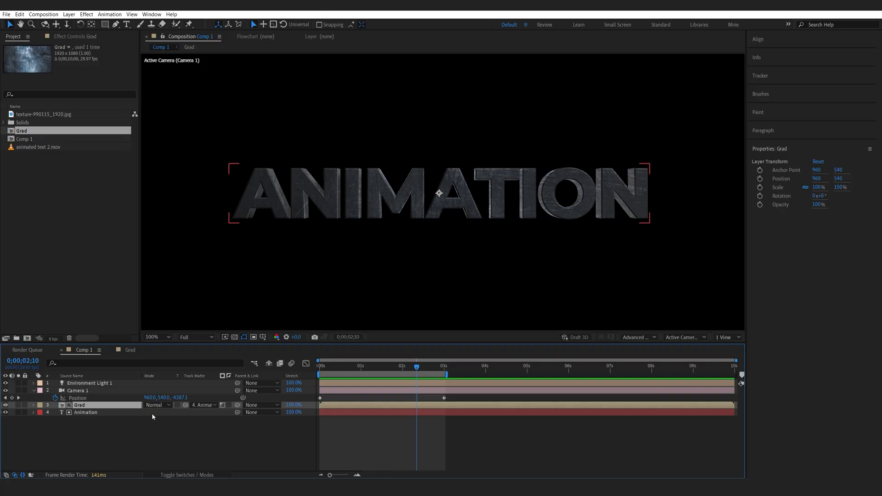
mouse_move(176, 417)
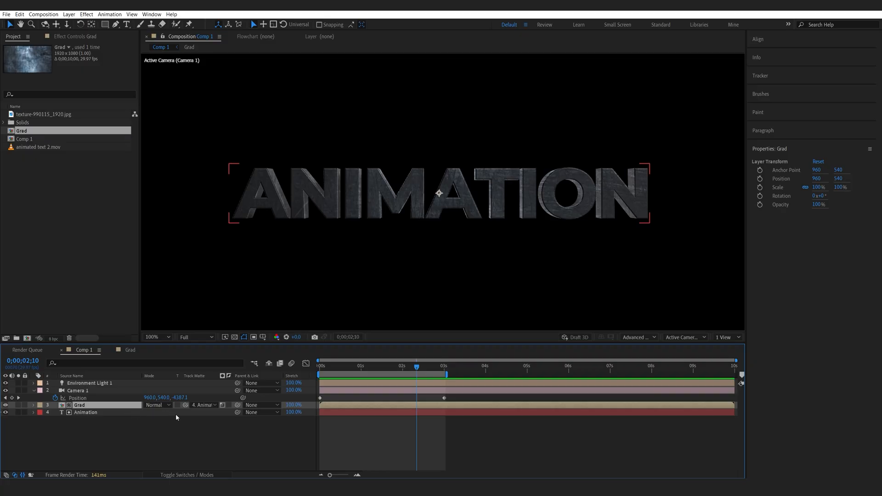
mouse_move(154, 413)
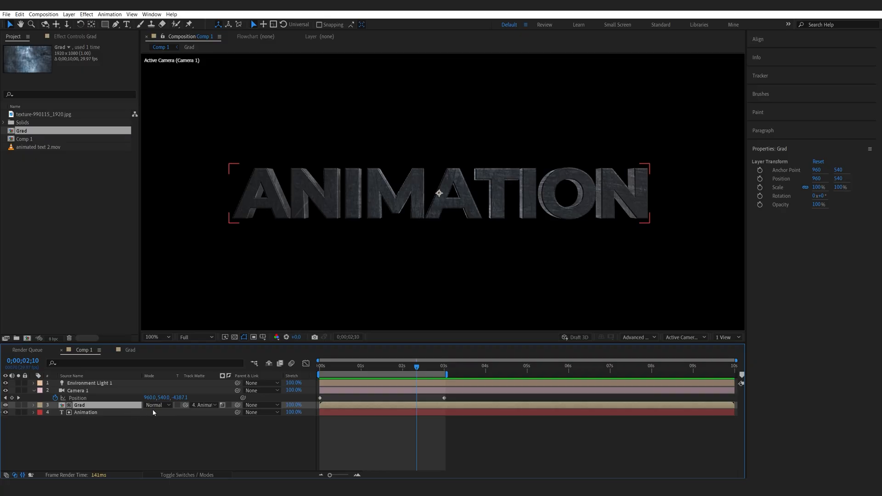
click(157, 405)
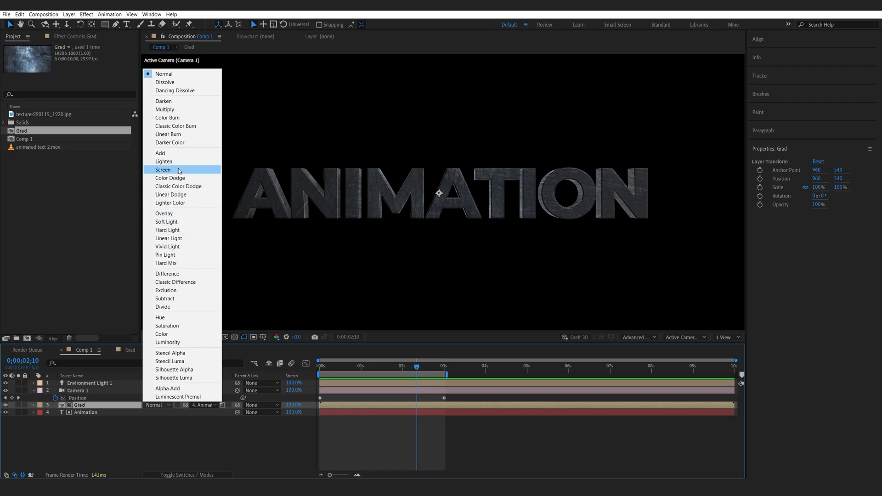
click(162, 169)
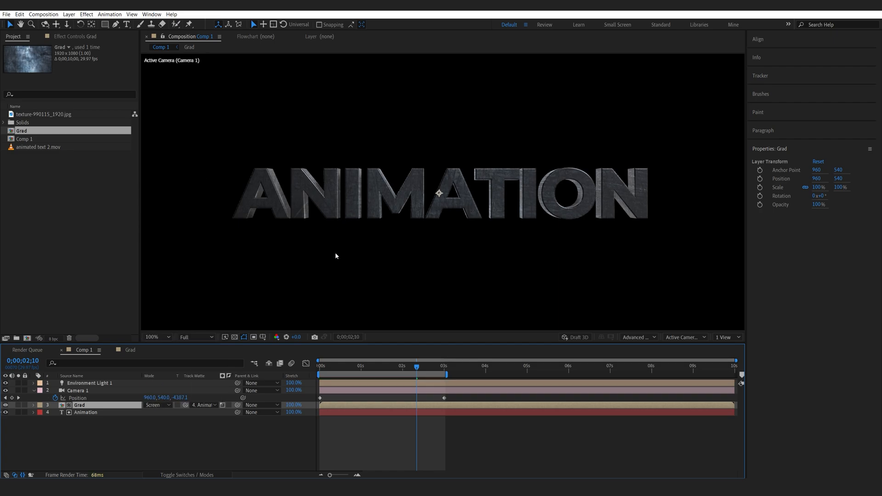
click(336, 256)
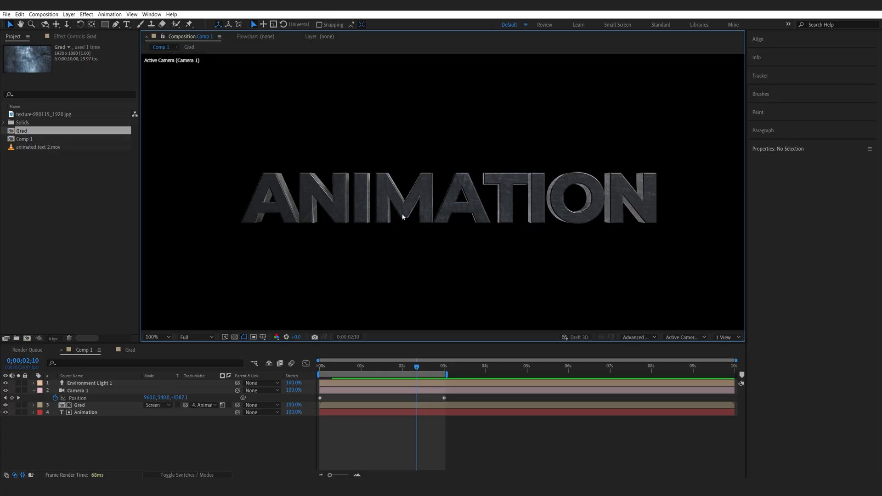
click(85, 412)
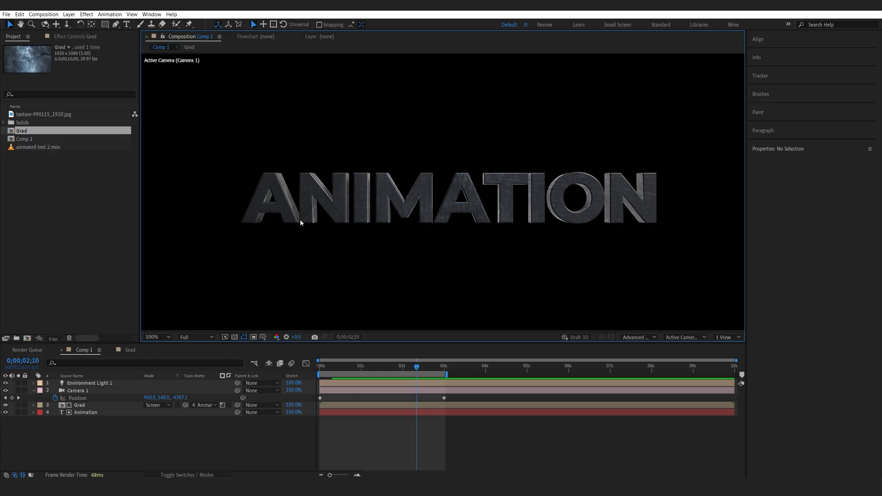
mouse_move(269, 281)
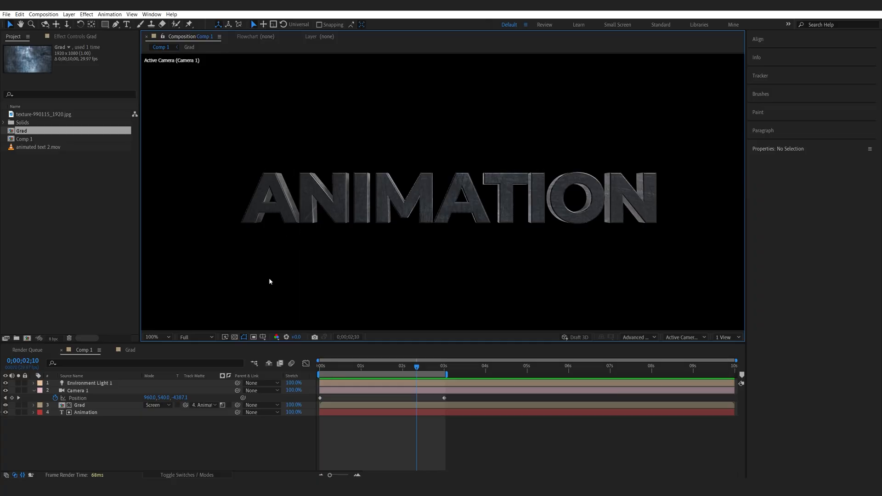
Duplicate the text, camera and light layers and precompose the copies as Glow.
click(85, 412)
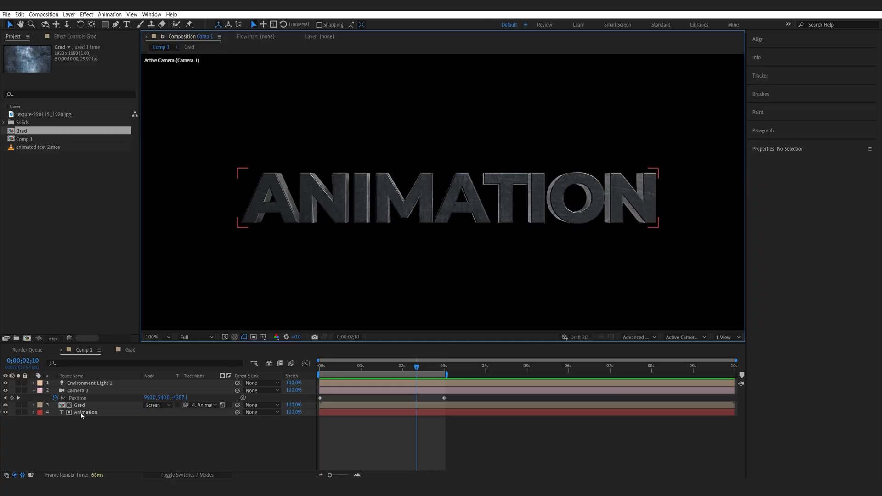
click(85, 412)
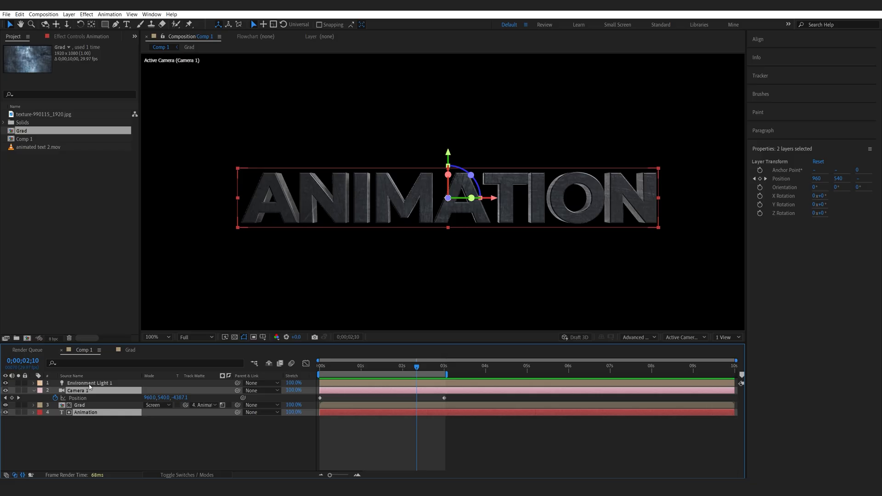
click(89, 383)
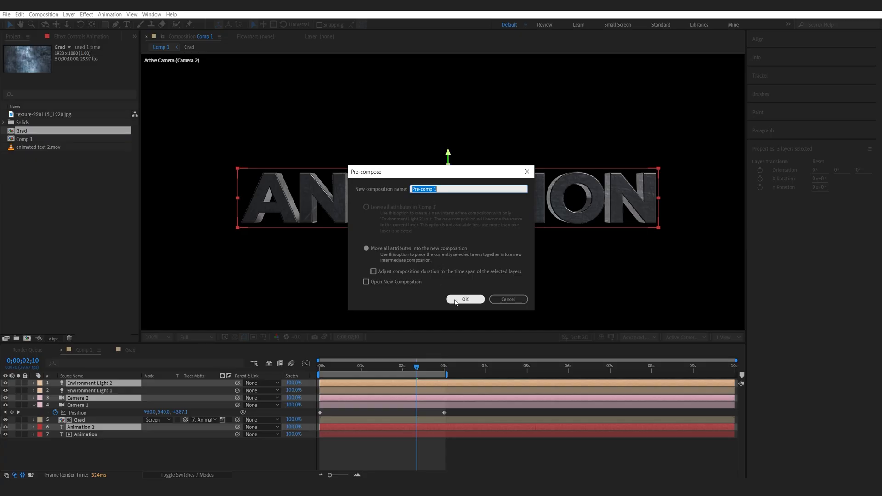
text(Glo)
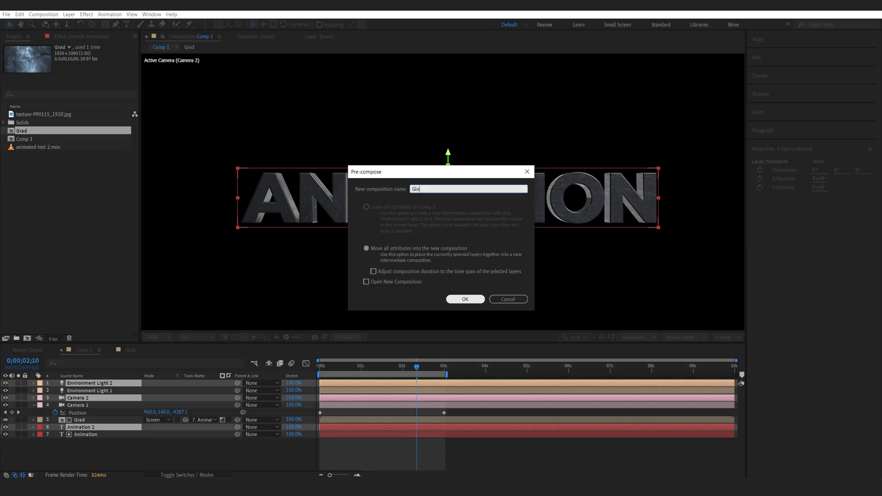
click(465, 299)
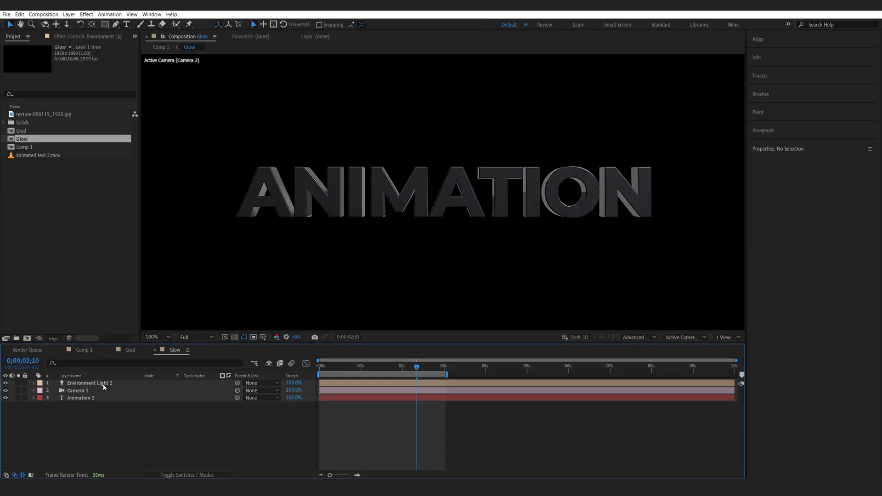
Set Environment Light 2 Intensity to 10% and add a Levels adjustment layer (Input Black 12, Input White 132).
click(33, 383)
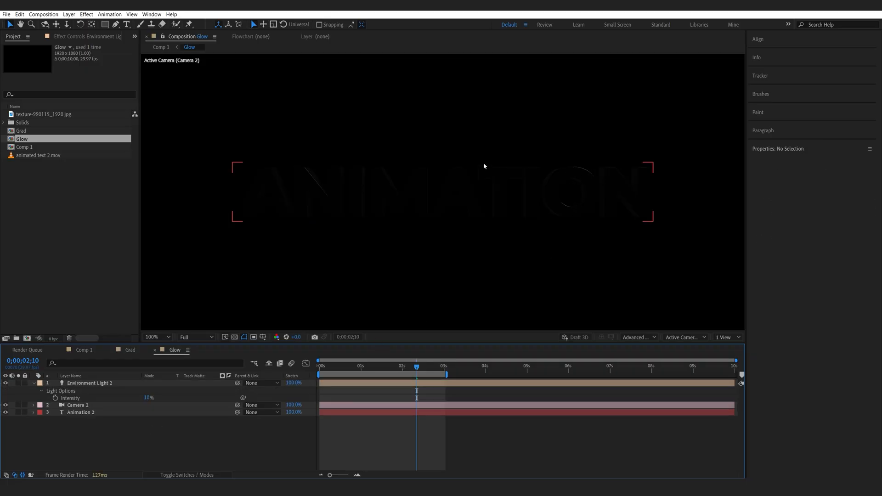
click(104, 447)
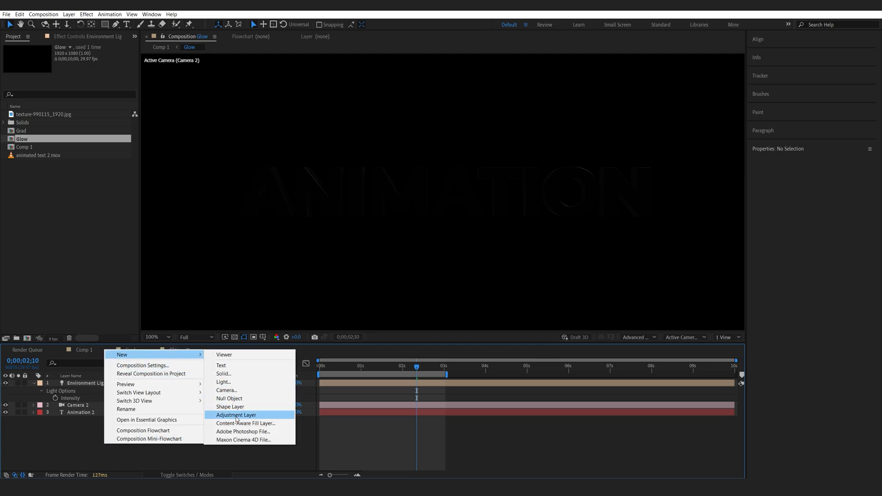
click(236, 415)
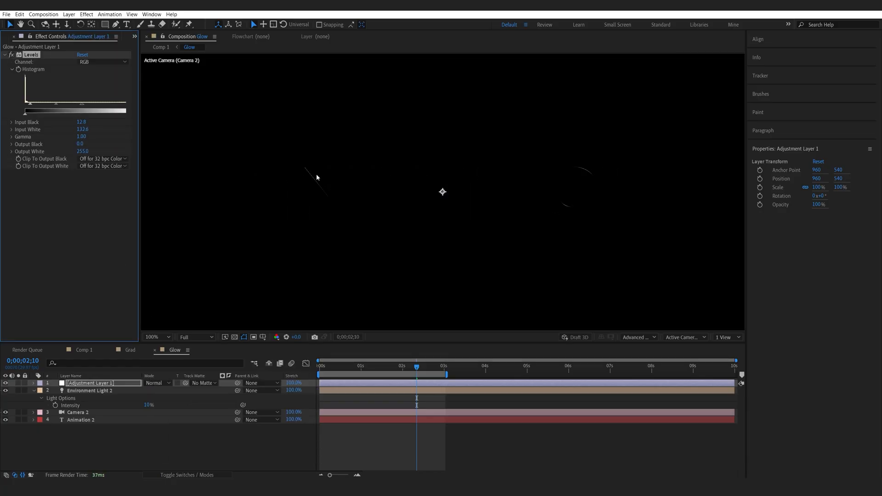
click(84, 349)
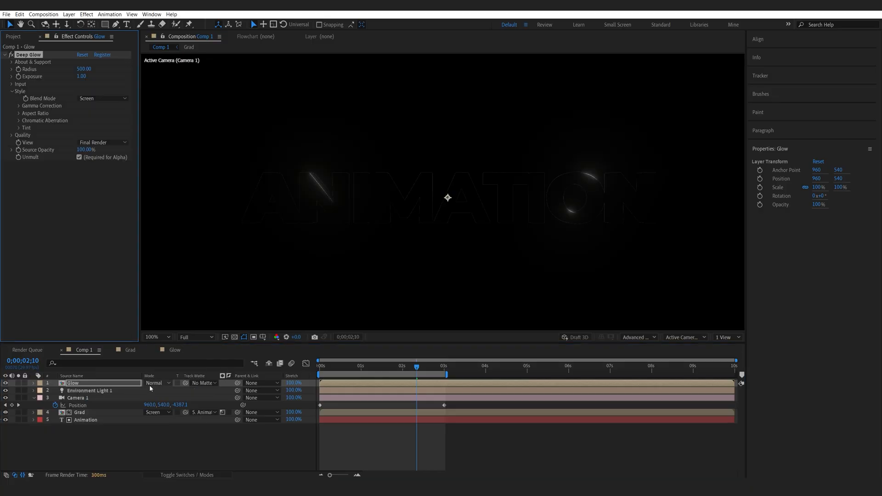
Blend the Deep Glow'd Glow layer in Screen mode and inspect the glowing letter edges at 200%.
click(157, 383)
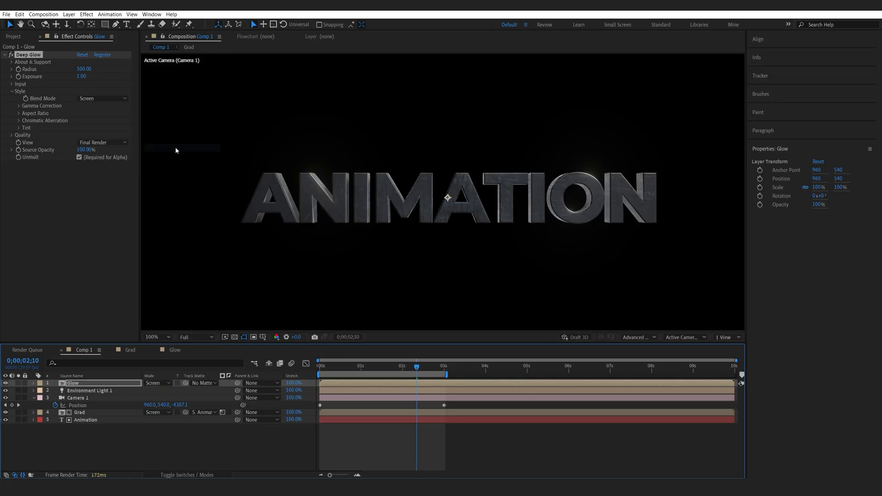
click(151, 337)
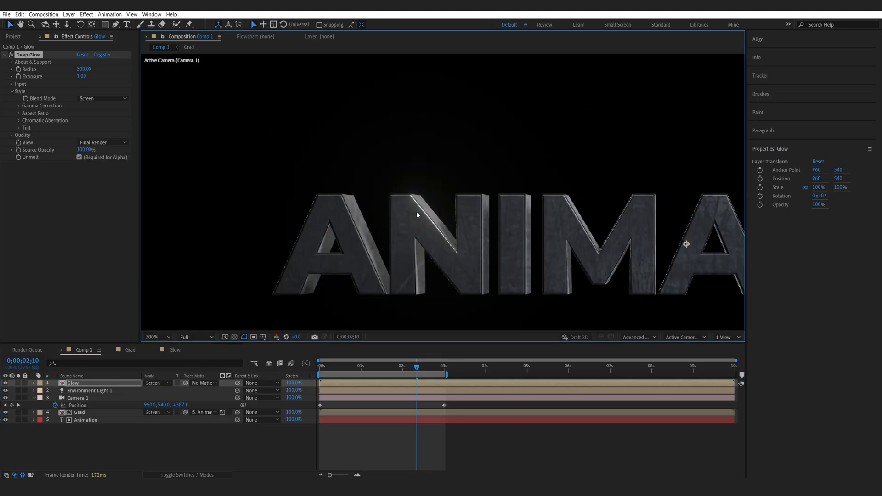